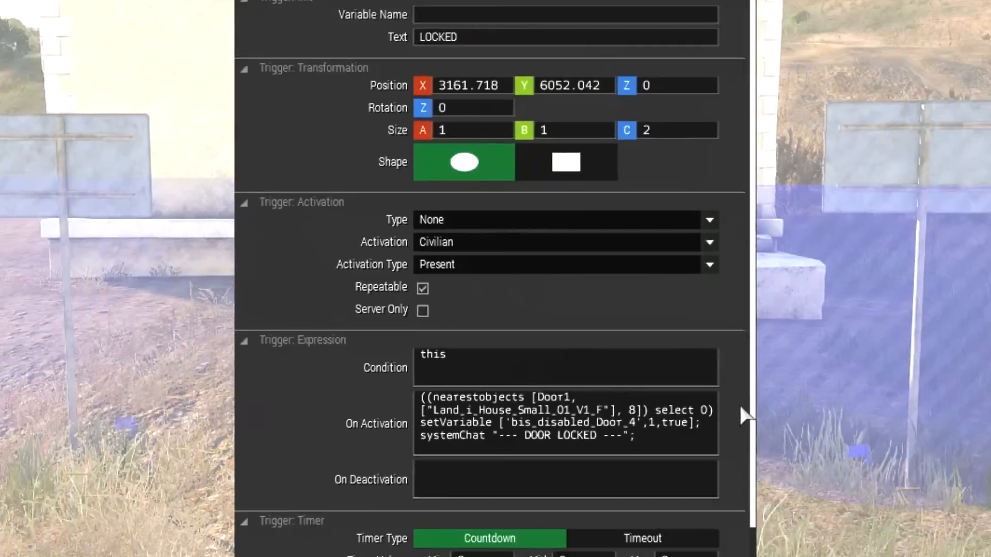
Scroll through the trigger's On Activation code locking door 4 with a DOOR LOCKED message.
scroll("down", 3)
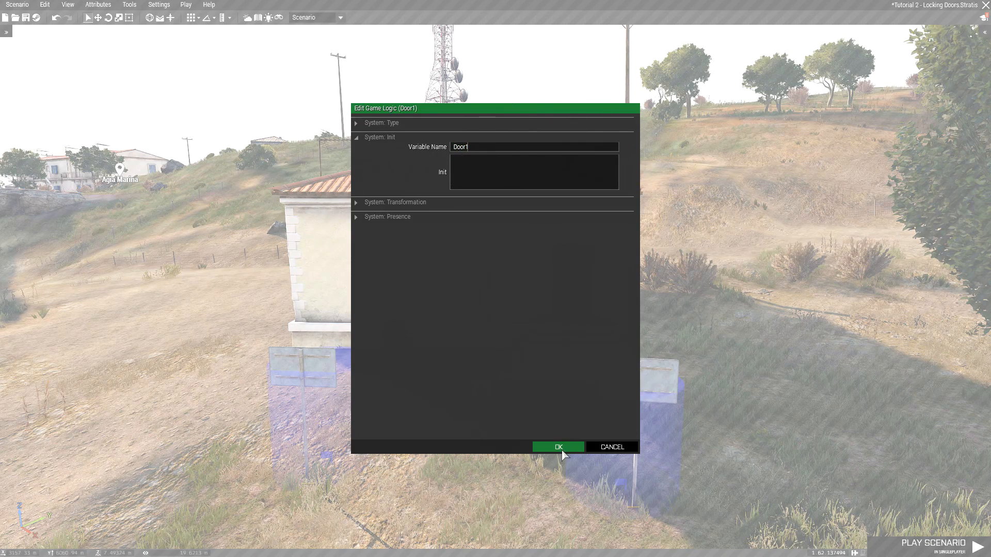
Confirm the Edit Game Logic dialog to save the Door1 game logic.
left_click(558, 447)
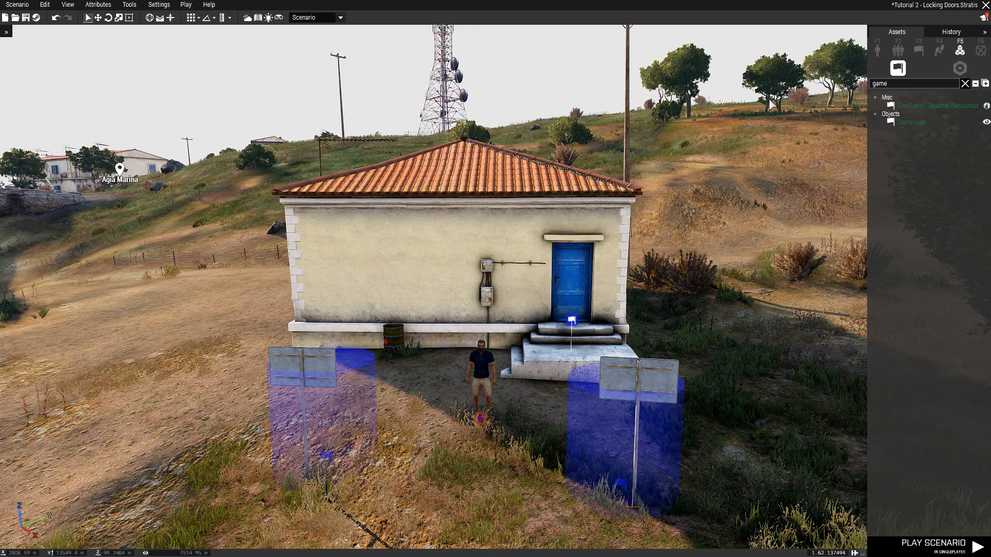
Place another Game Logic by the house and give it the variable name Door1.
left_click(912, 121)
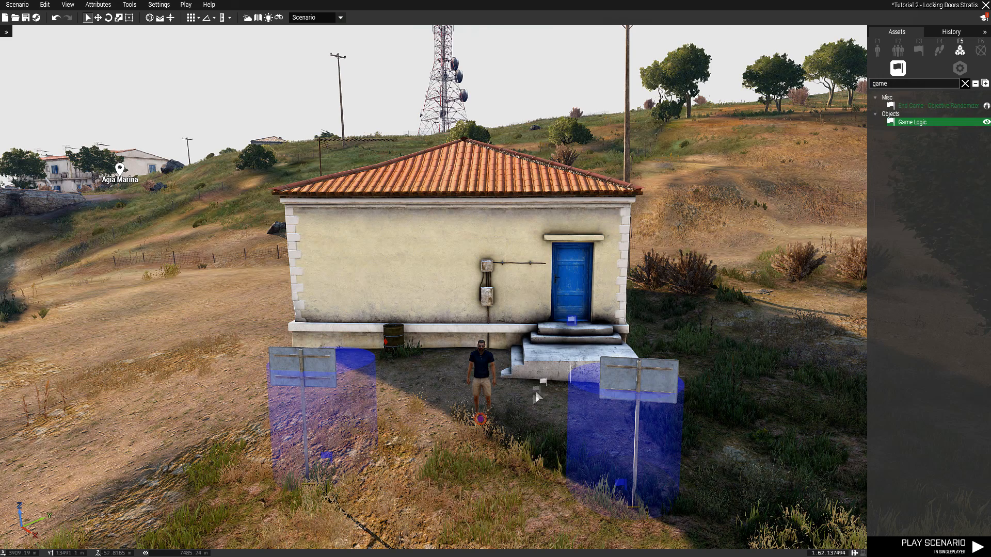
double_click(912, 122)
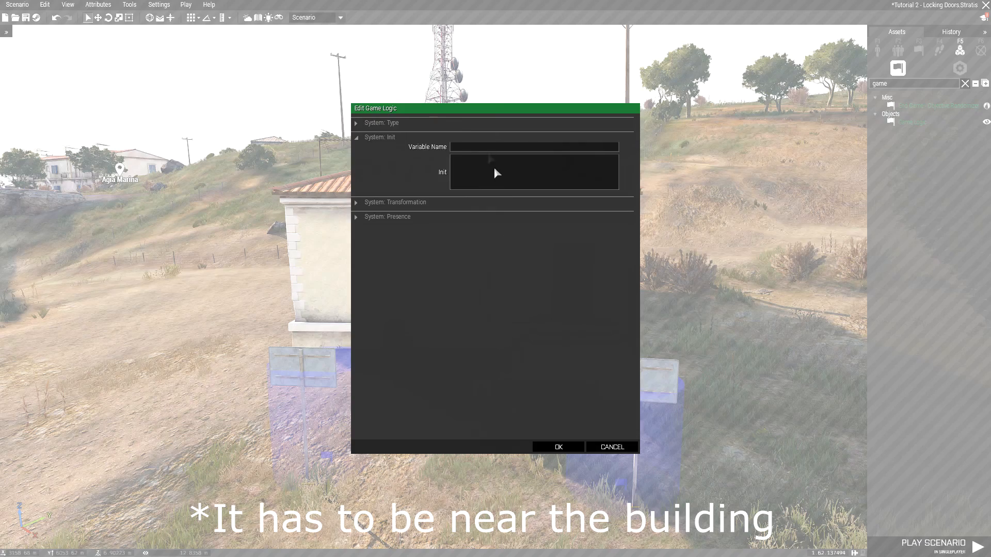
type("Door1")
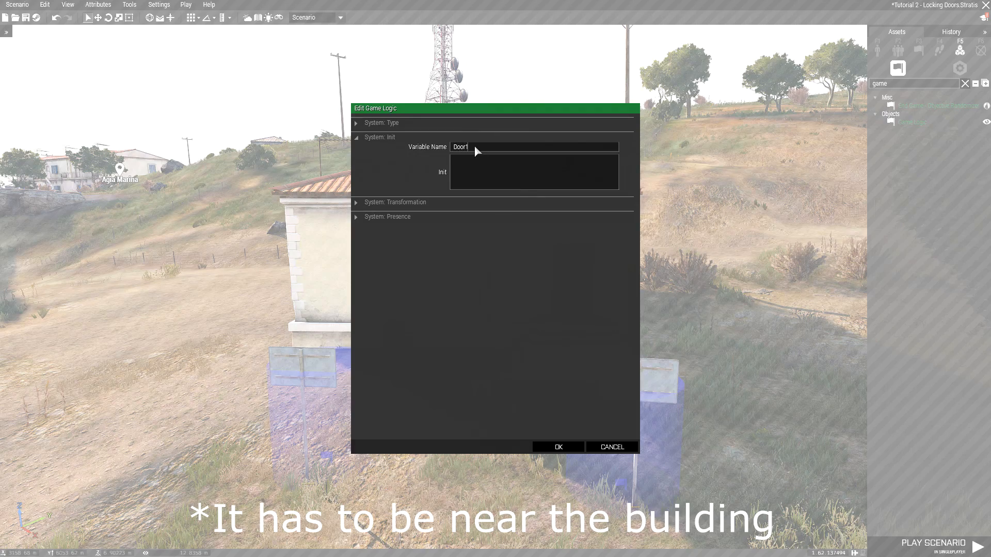